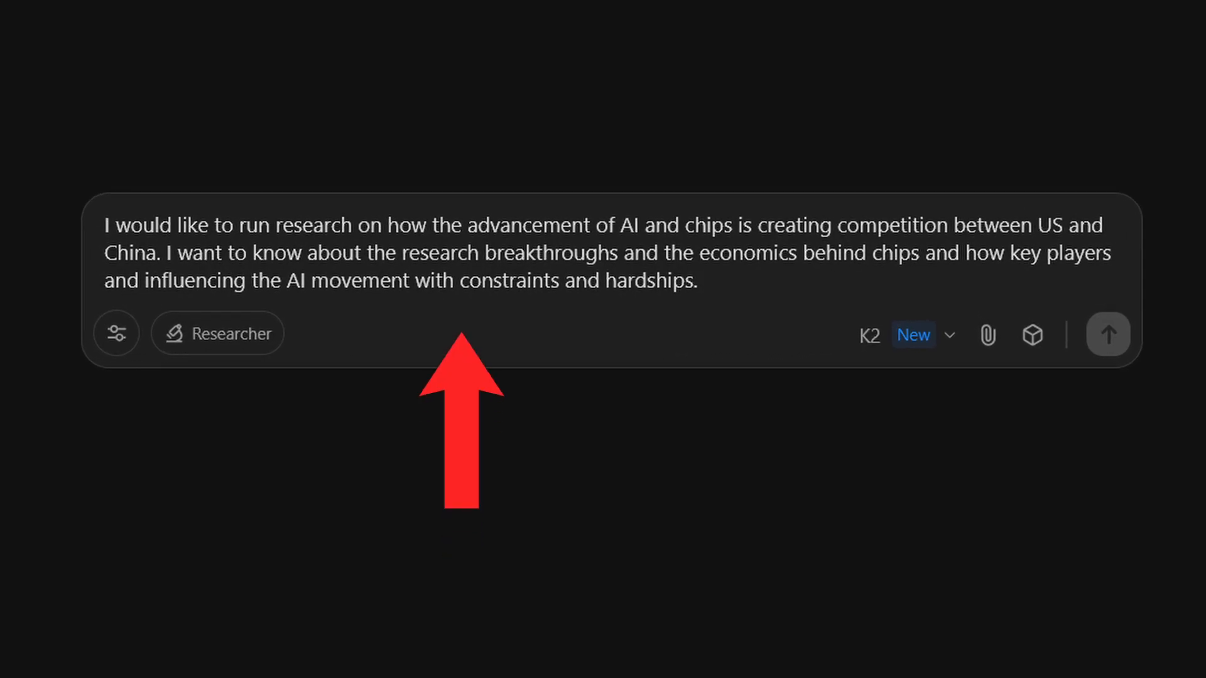
Step: Enter the US–China AI and chips deep-research prompt in Kimi's Researcher-mode prompt box
click(1108, 335)
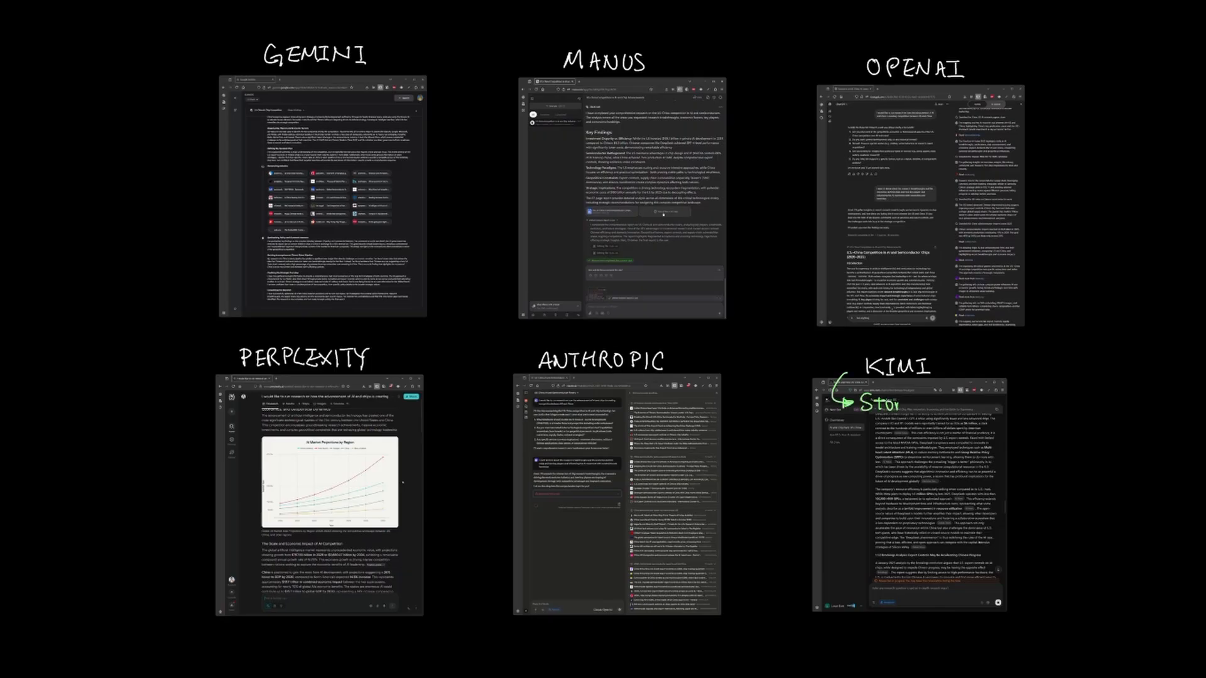
Step: Search 'Story Telling Narrative' and reach page 2 of the 21-page report on DeepSeek's efficiency
text(Story Telling Narrative)
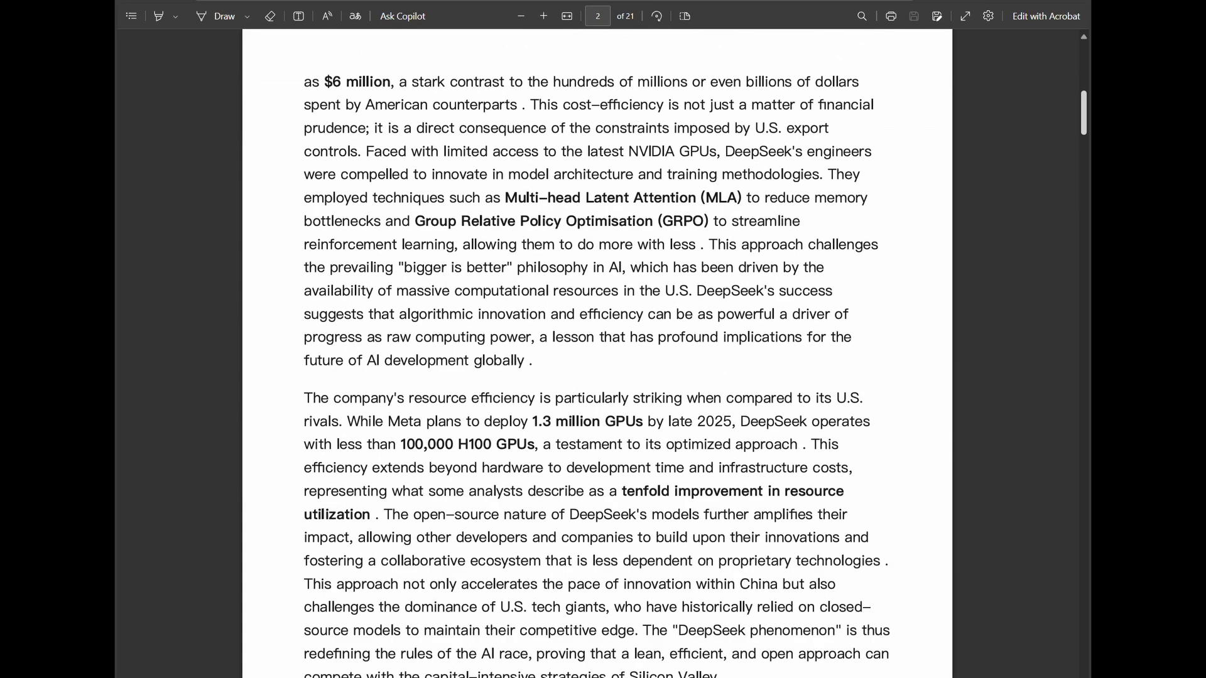
Step: Jump to page 44 of the 46-page report, then reach the US–China breakthroughs (2019–2025) section
scroll(down, 3)
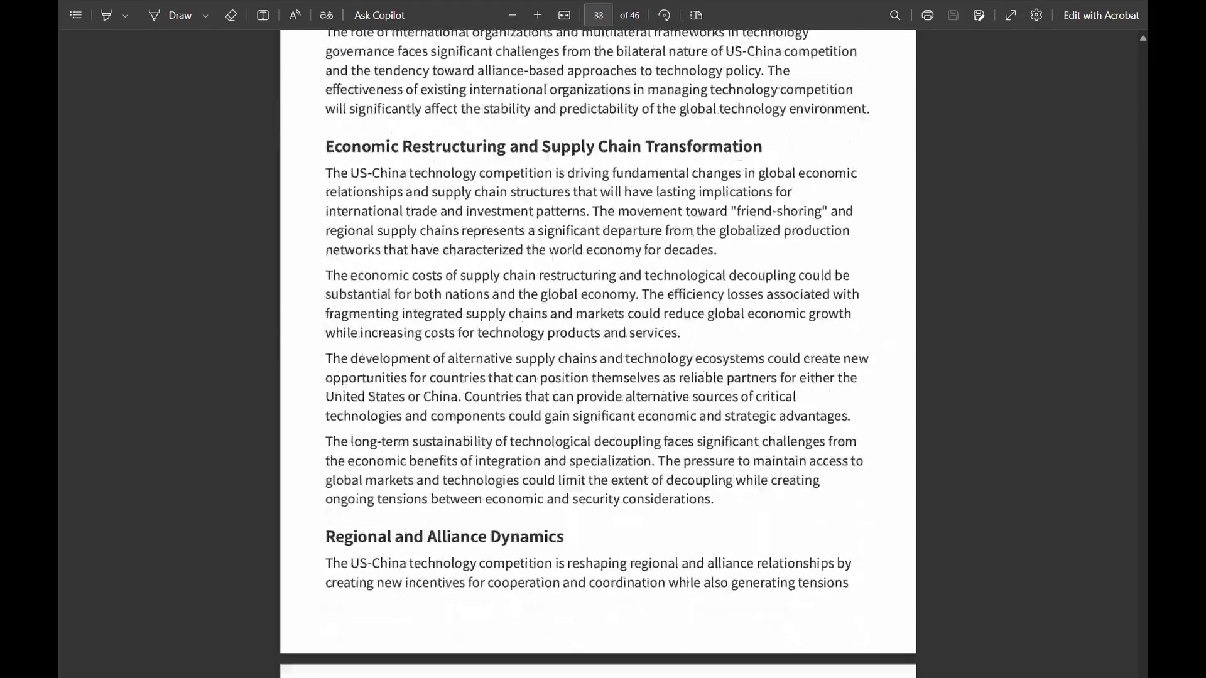
text(44)
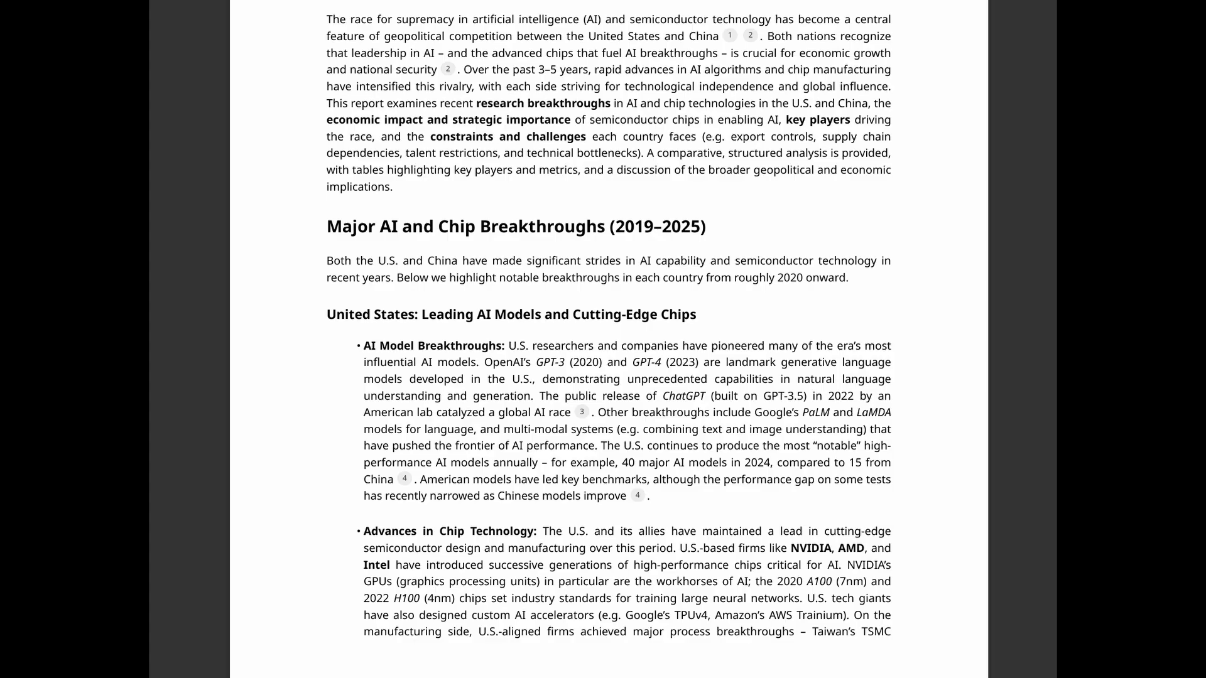
Step: Scroll the 9-page Perplexity report down to page 3 on US export controls and TSMC
scroll(down, 3)
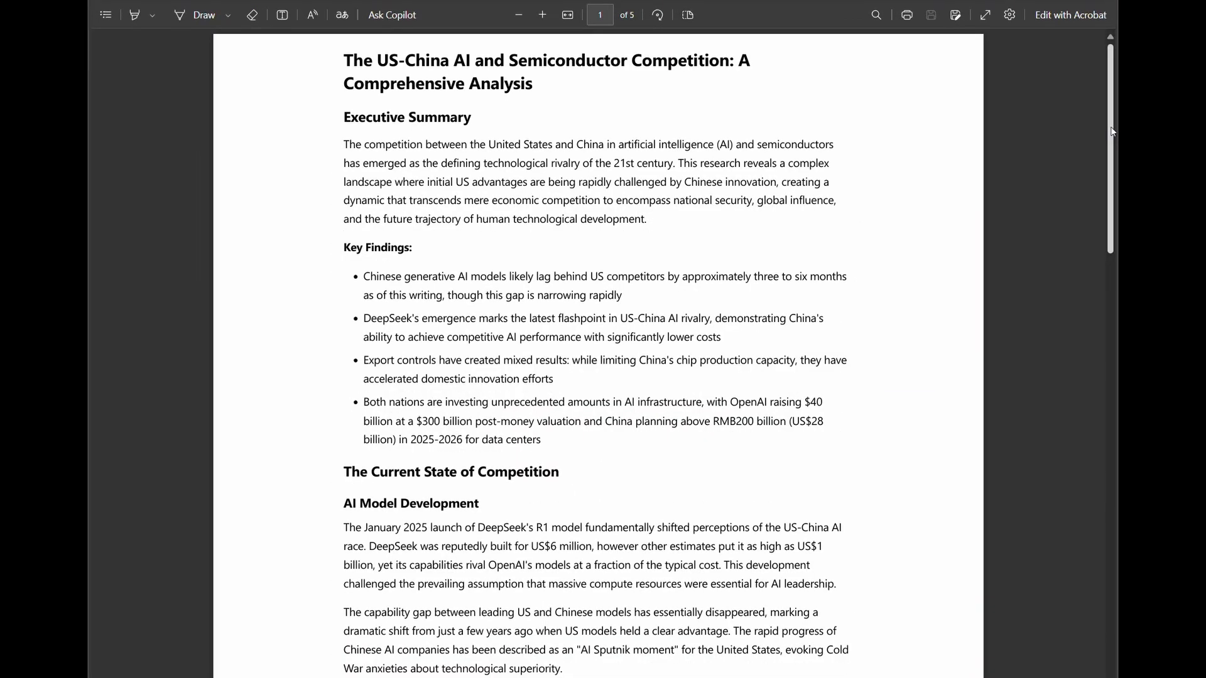
scroll(down, 3)
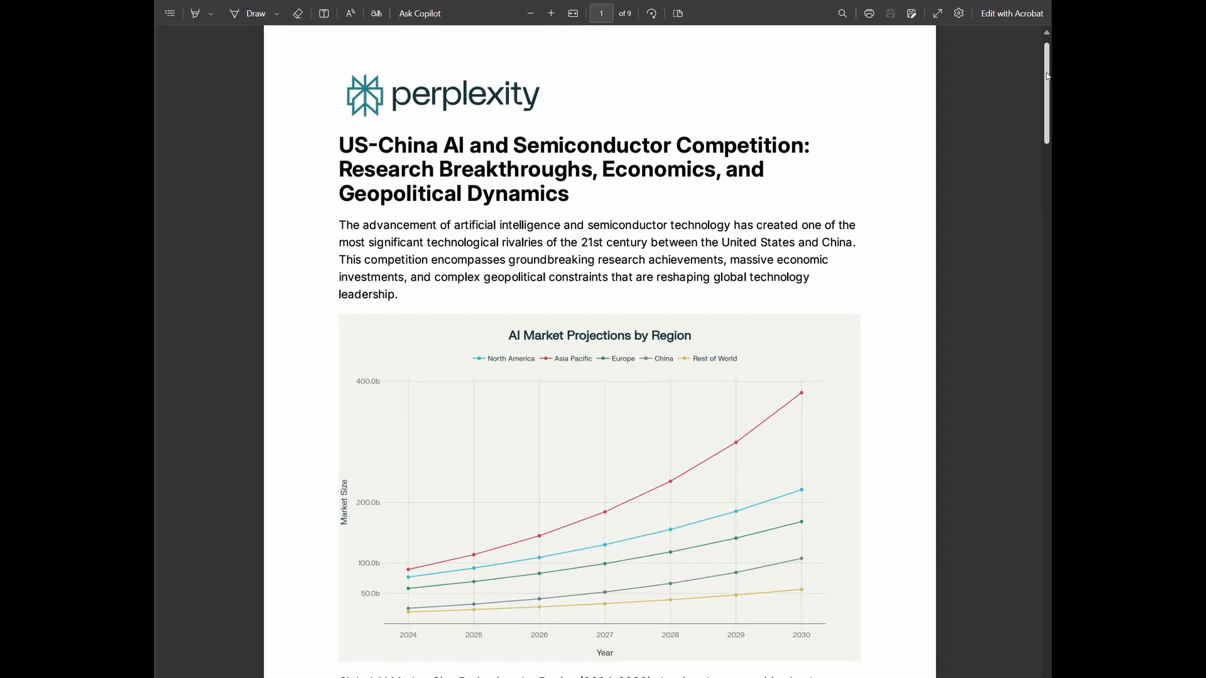
scroll(down, 3)
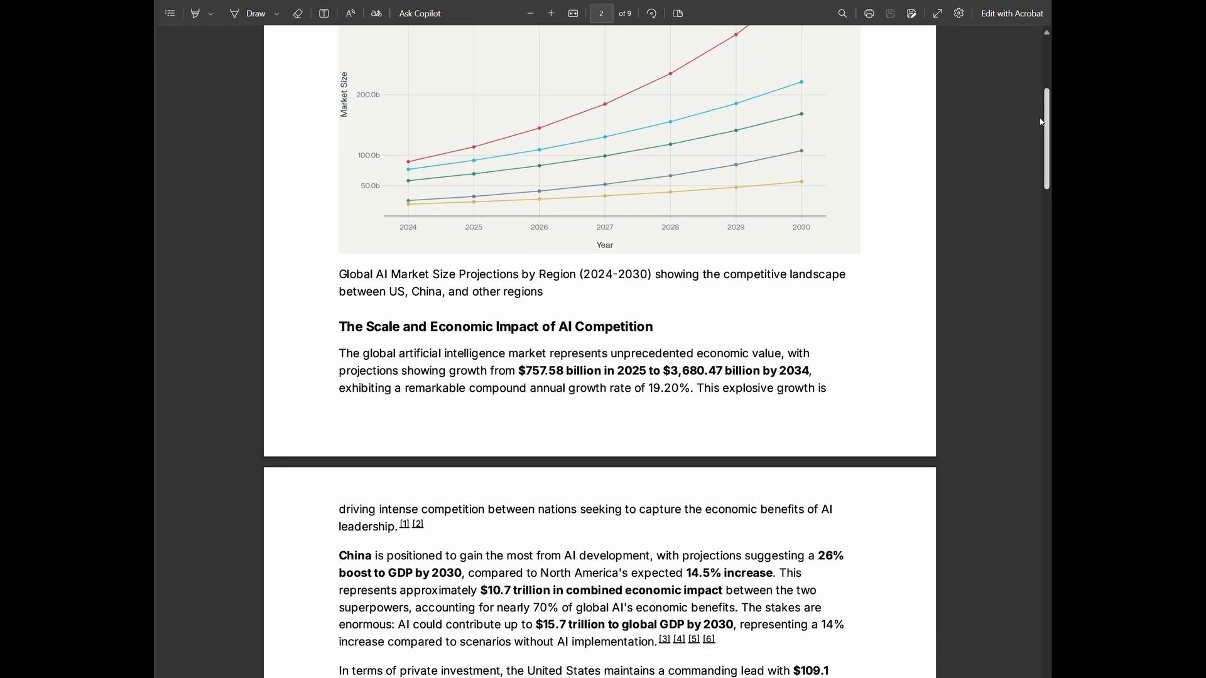
scroll(down, 3)
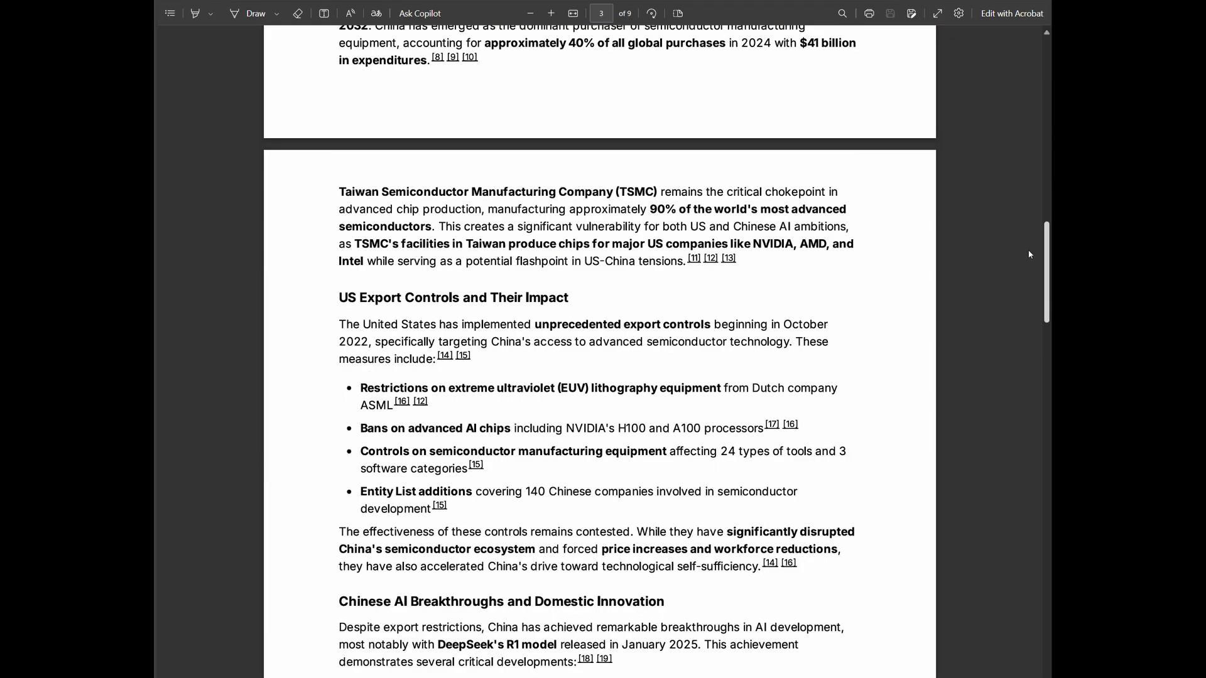